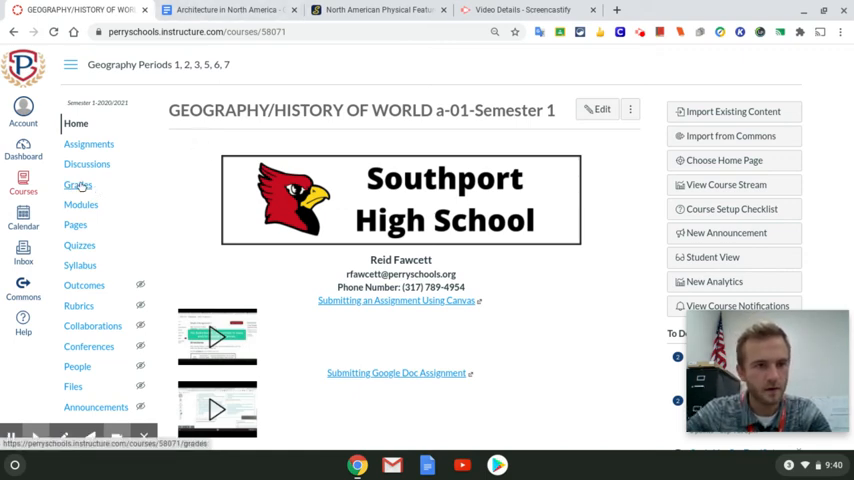
# From Modules, reach Week 5 and open the North American Architecture Project assignment
pyautogui.click(80, 204)
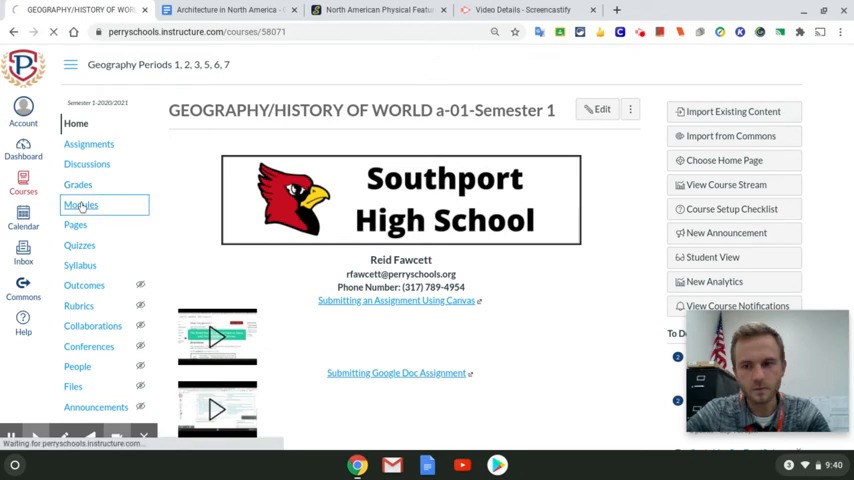
pyautogui.click(80, 204)
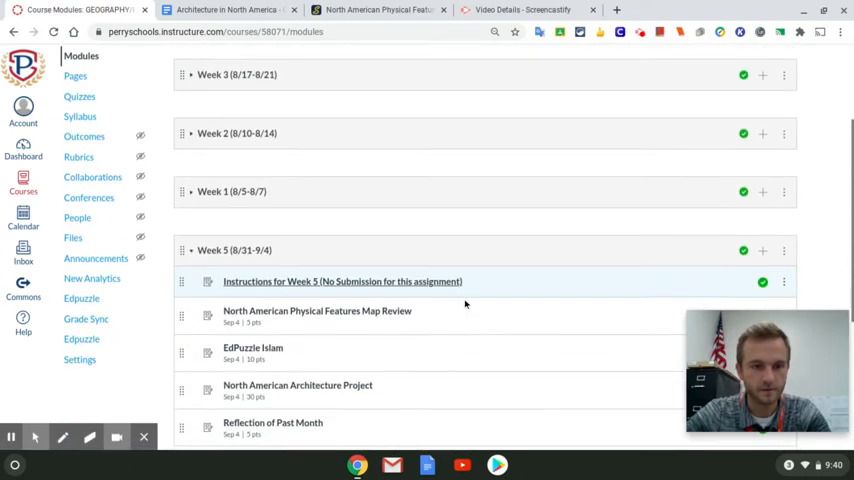
pyautogui.scroll(-3)
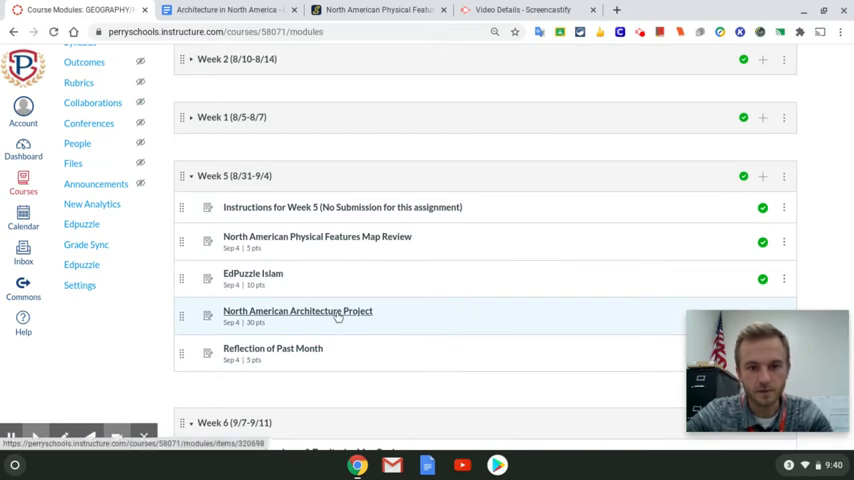
pyautogui.scroll(-3)
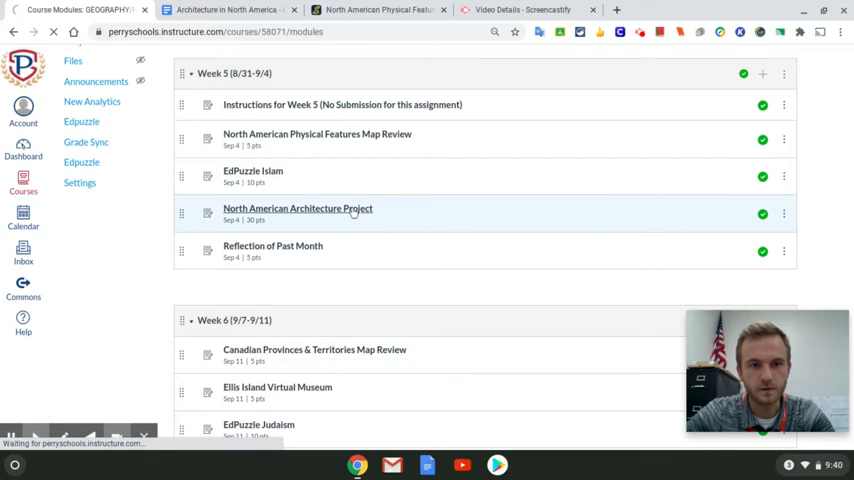
pyautogui.click(296, 208)
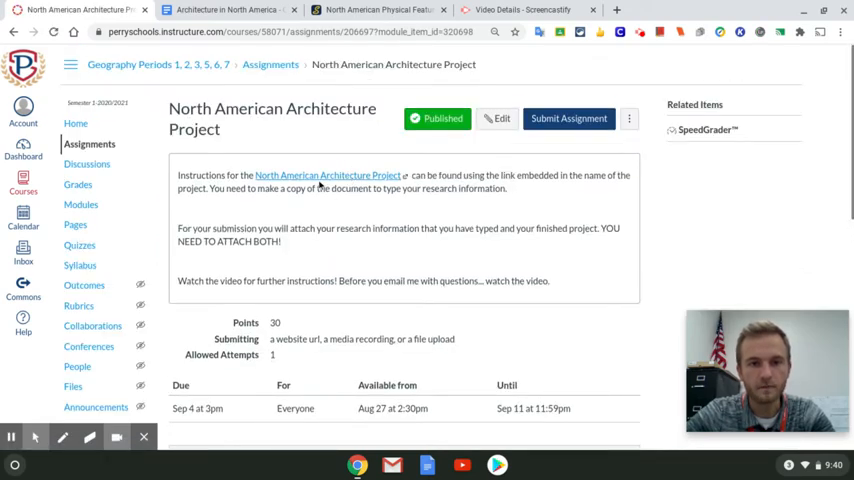
# Open the linked research Doc and create a personal copy via File > Make a copy
pyautogui.click(328, 176)
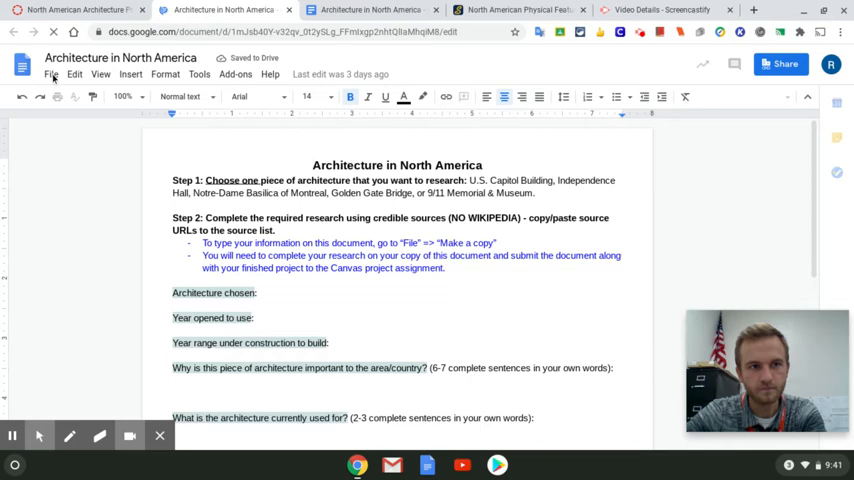
pyautogui.click(52, 74)
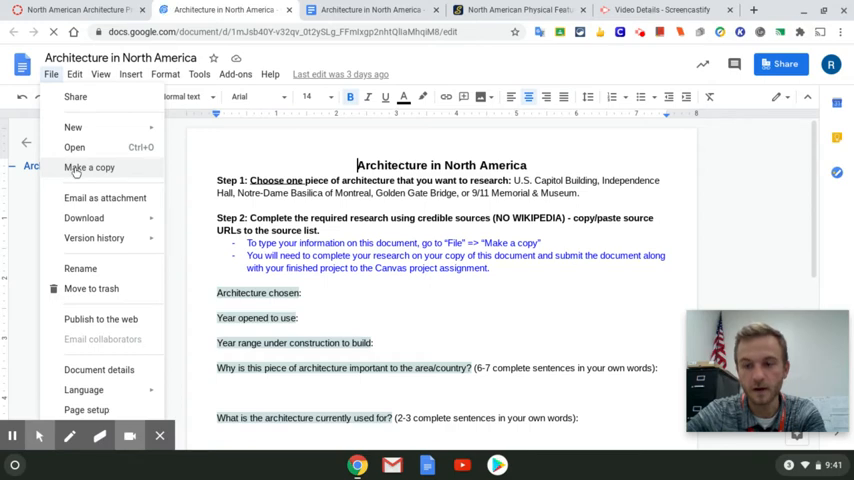
pyautogui.click(88, 168)
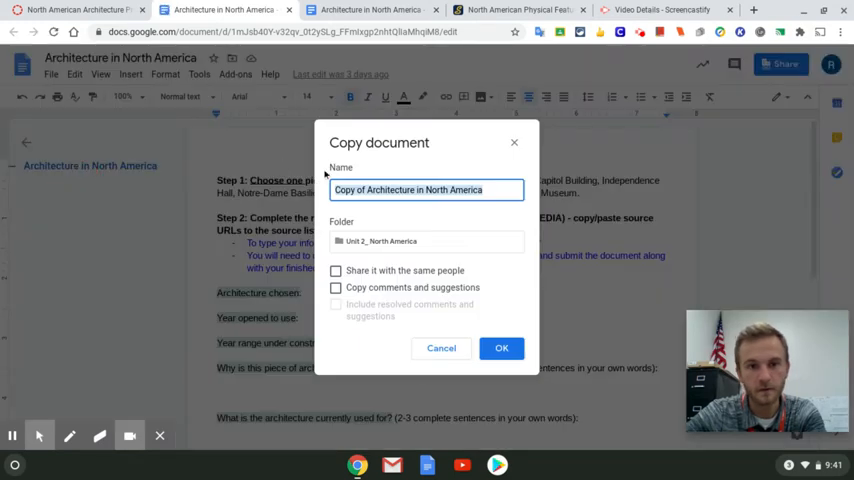
pyautogui.click(500, 348)
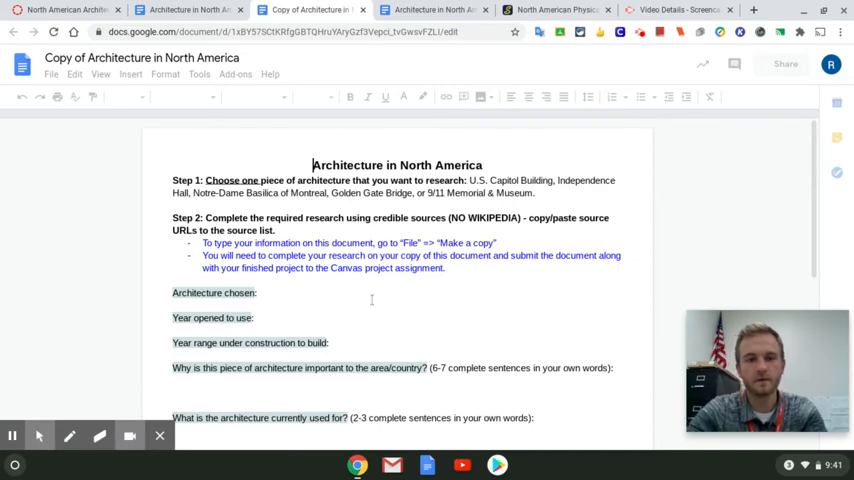
# Enter 'Independence Hall' on the Architecture chosen line of the copy
pyautogui.click(258, 292)
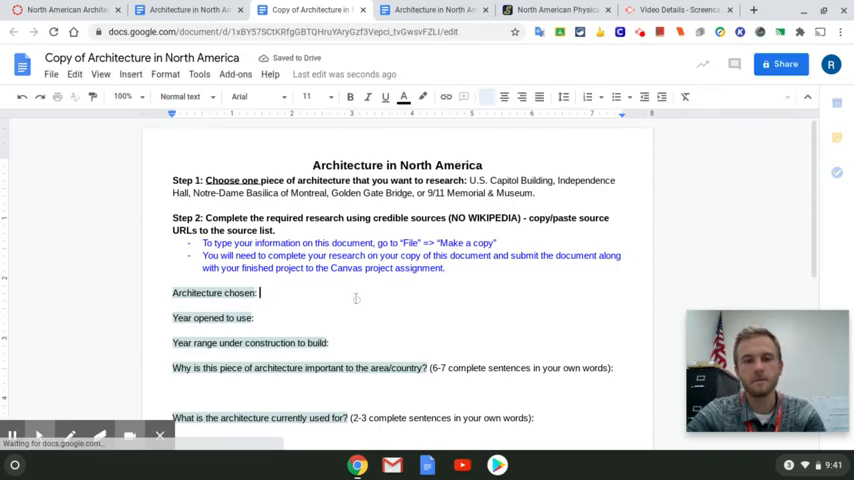
pyautogui.write('kdsfkadfk')
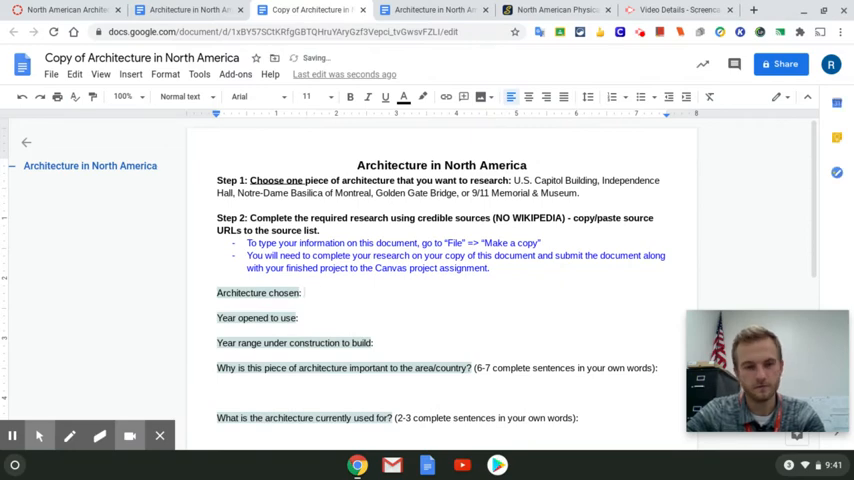
pyautogui.click(304, 292)
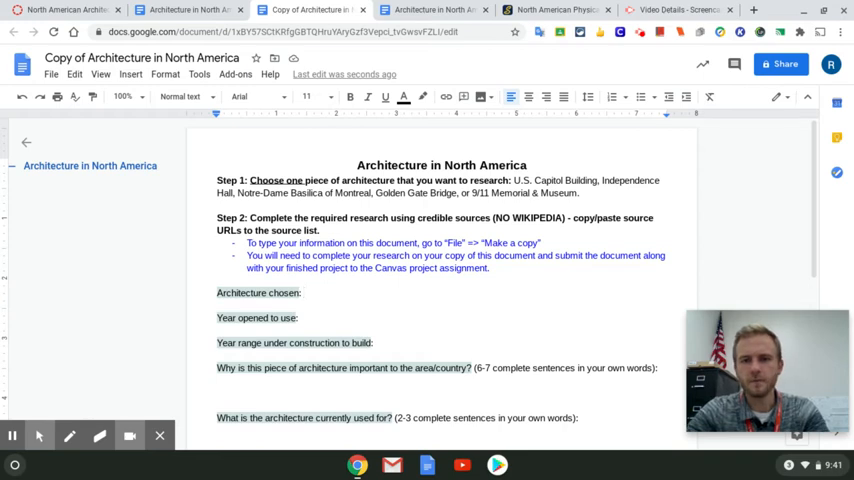
pyautogui.write('Independe')
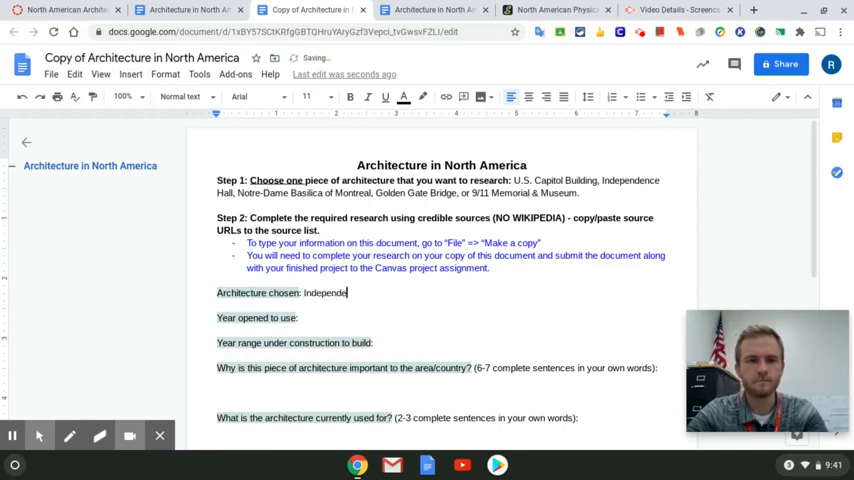
pyautogui.write('nce Hall')
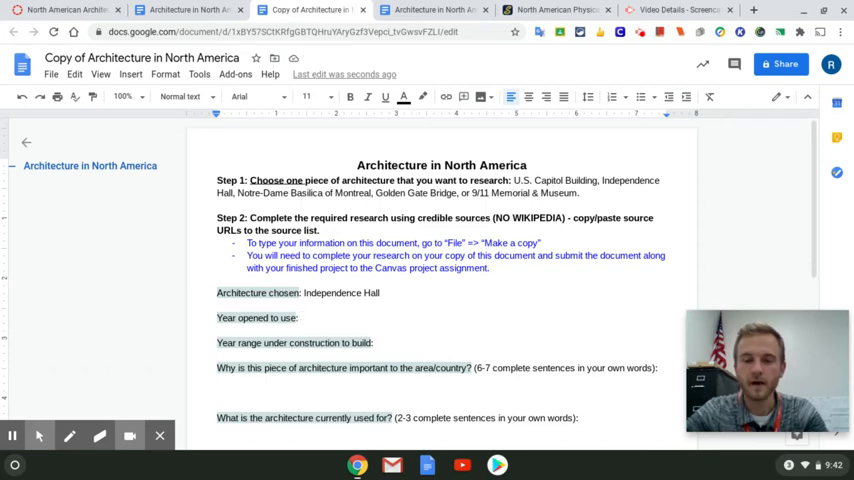
pyautogui.moveTo(772, 8)
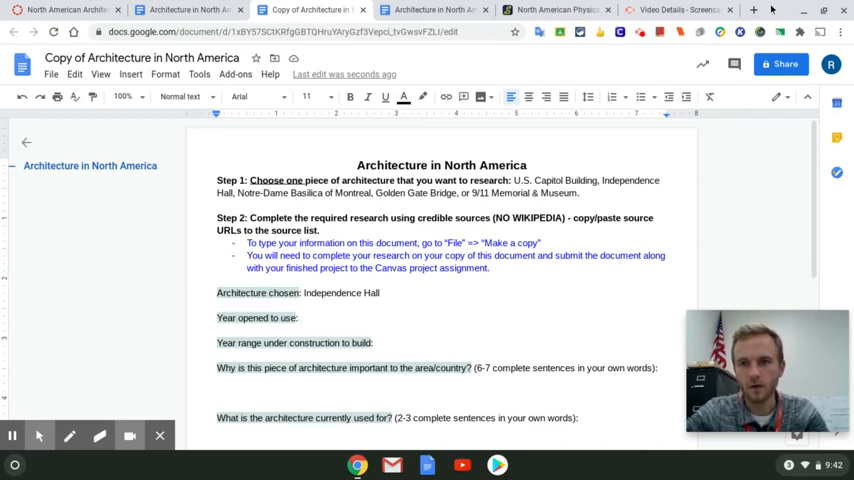
# Search Google in a new tab for 'independence hall information' and look over the results
pyautogui.click(752, 10)
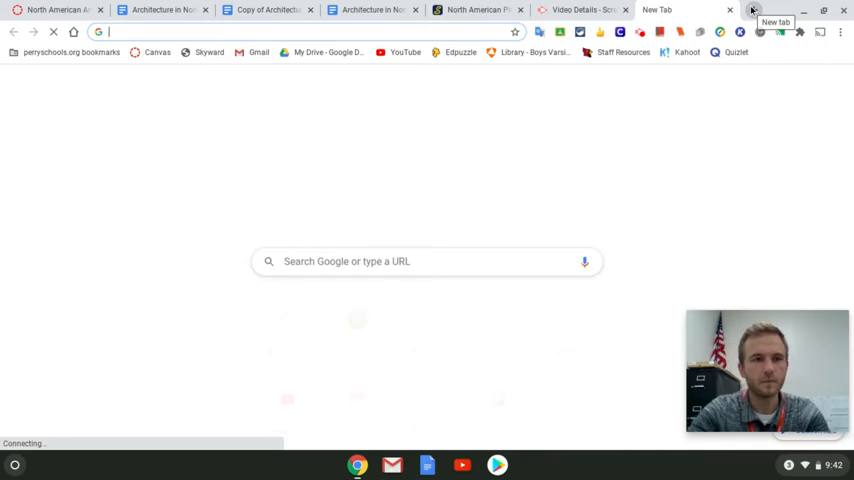
pyautogui.write('independence hall information')
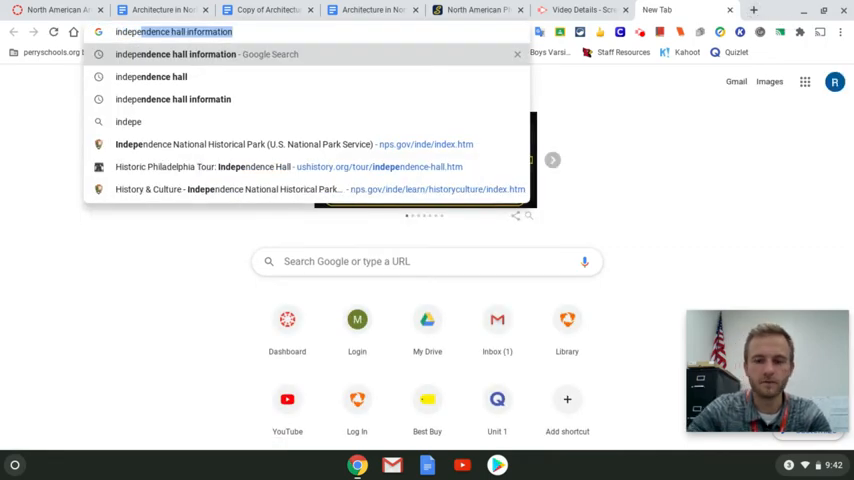
pyautogui.press('Return')
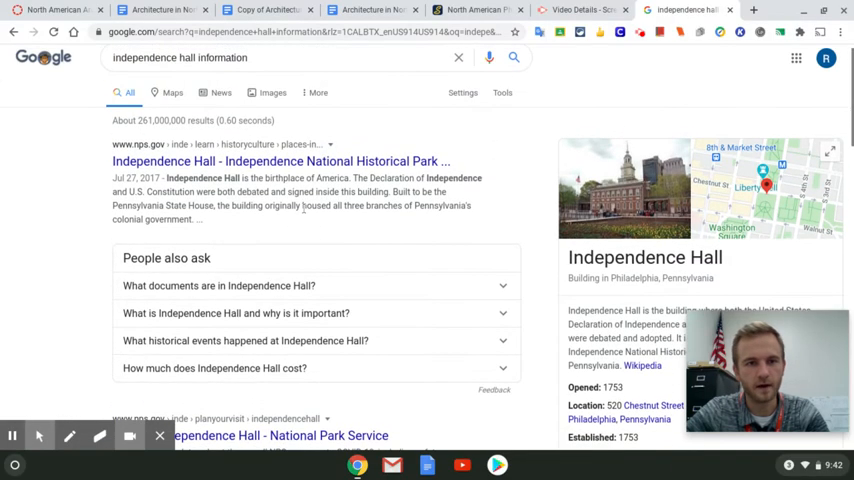
pyautogui.scroll(-3)
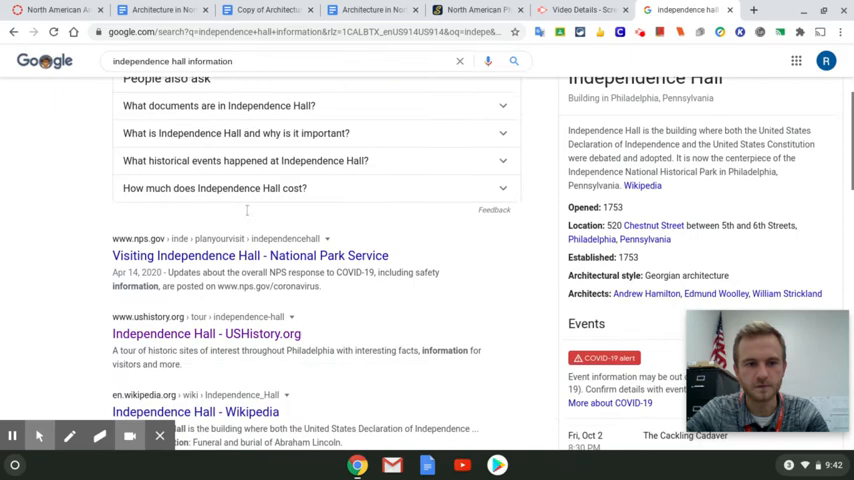
pyautogui.scroll(-3)
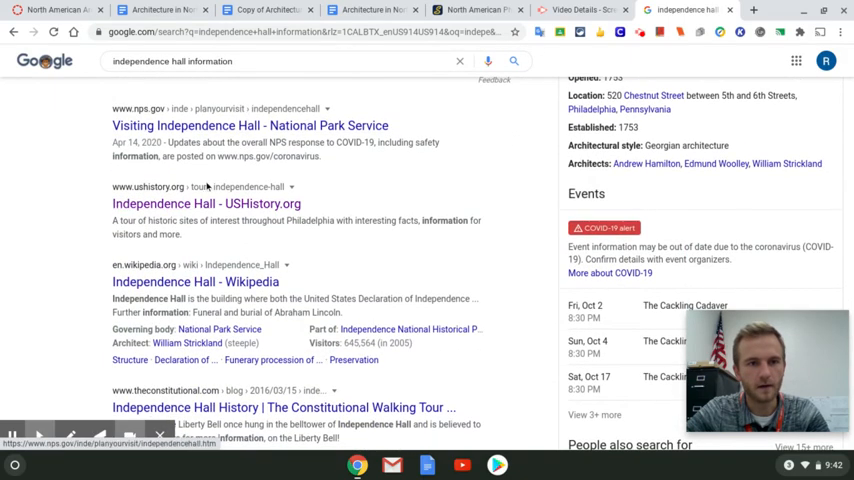
# Read the ushistory.org Independence Hall article for its construction dates, then return to the Doc
pyautogui.click(208, 204)
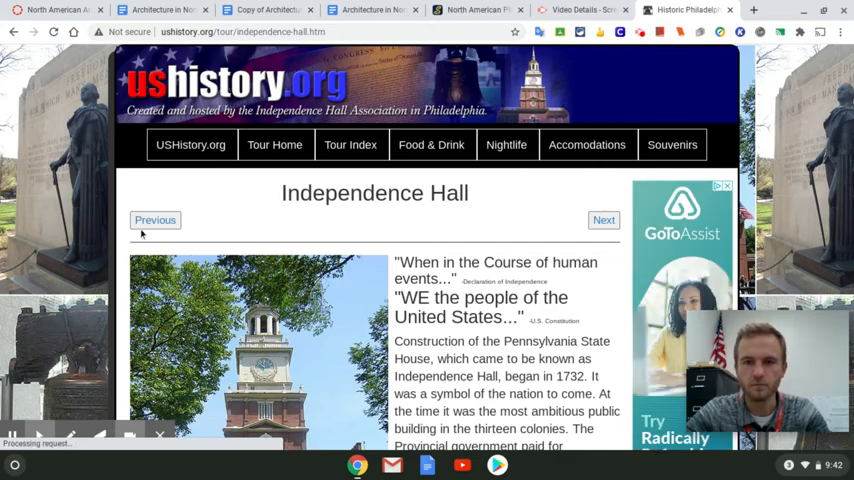
pyautogui.scroll(-3)
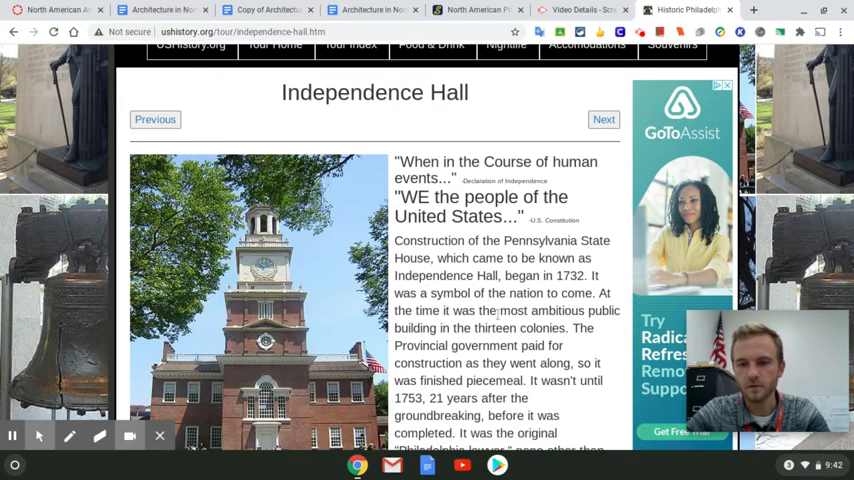
pyautogui.scroll(-3)
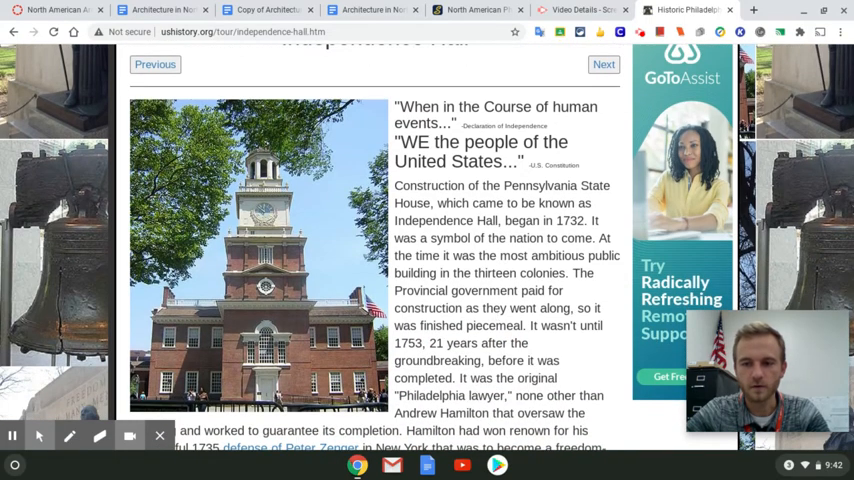
pyautogui.scroll(-3)
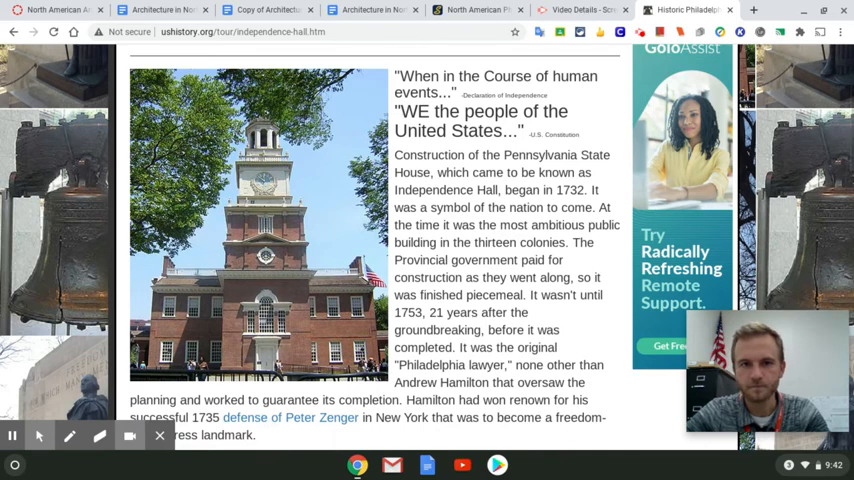
pyautogui.scroll(-3)
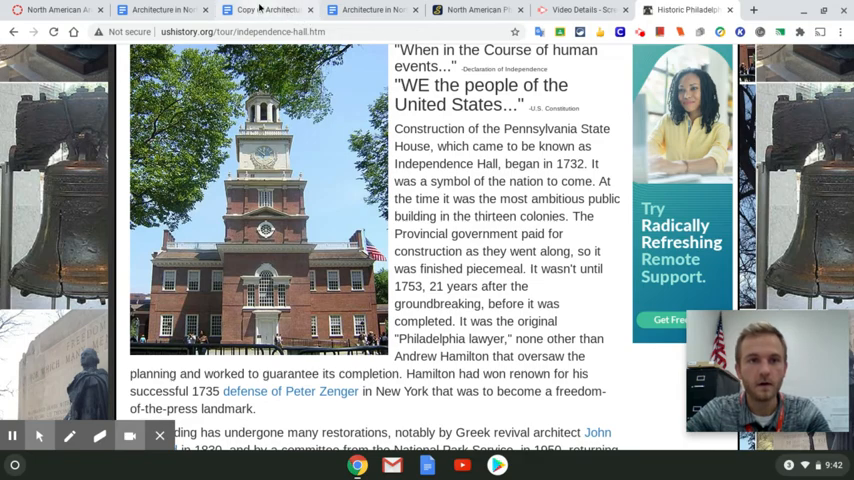
pyautogui.click(264, 8)
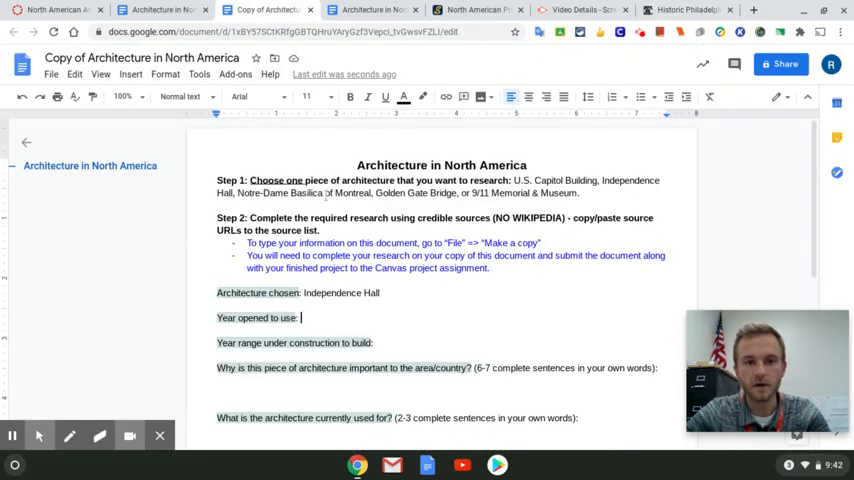
# Enter 1753 as the year opened and the ushistory.org Independence Hall URL under Source list
pyautogui.click(684, 10)
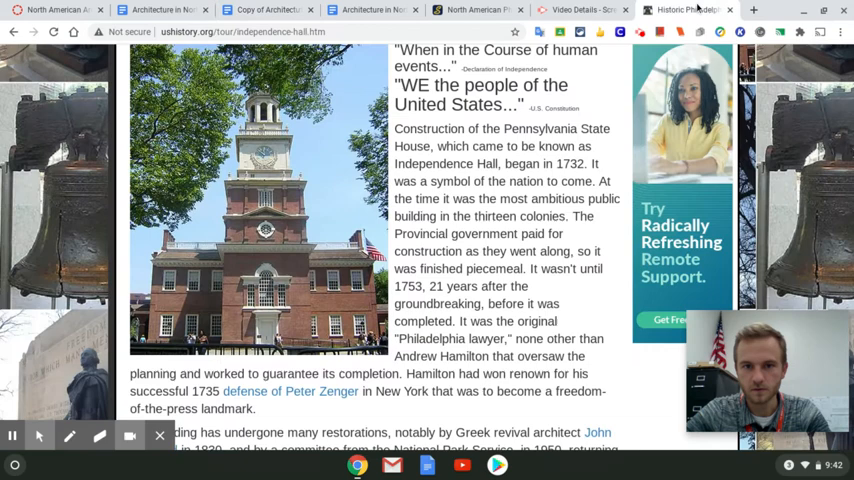
pyautogui.scroll(-3)
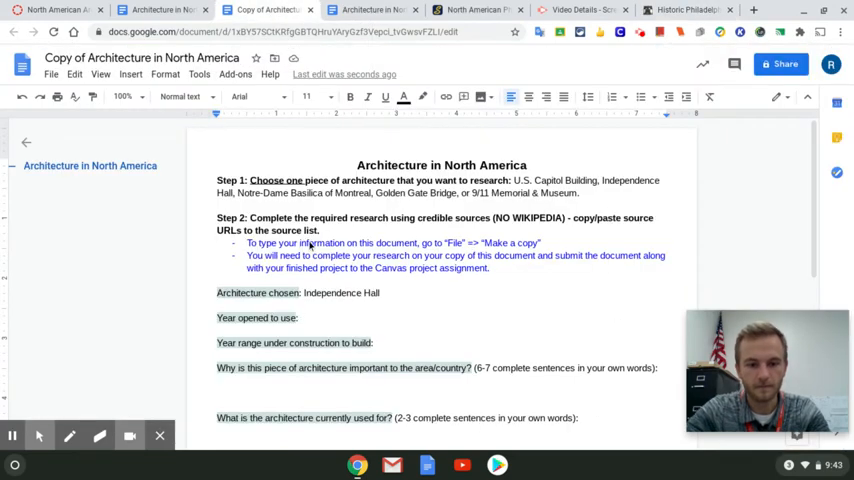
pyautogui.write('1753')
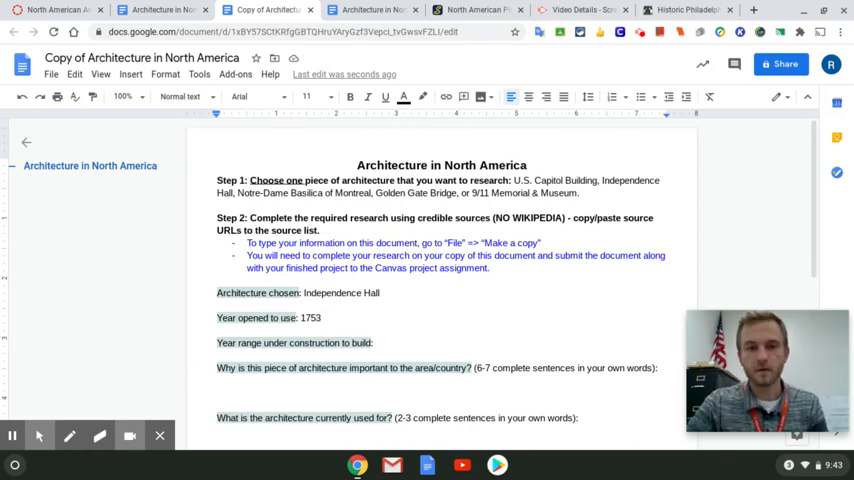
pyautogui.click(370, 10)
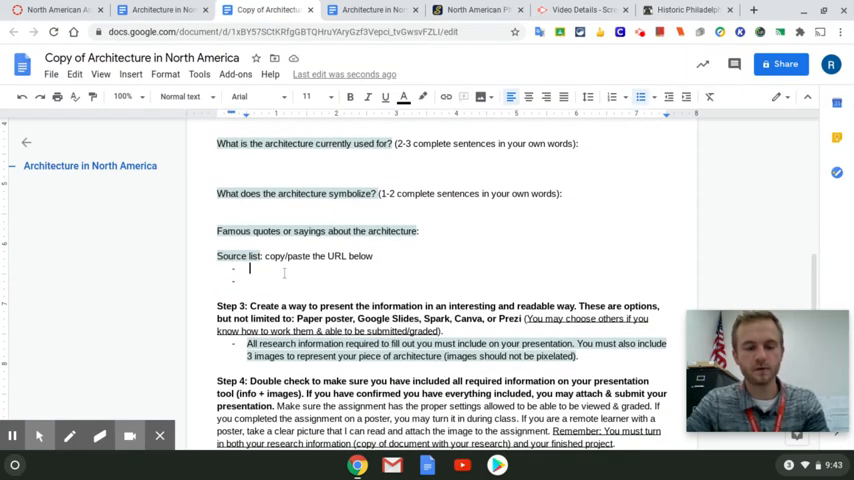
pyautogui.write('https://www.ushistory.org/tour/independence-hall.html')
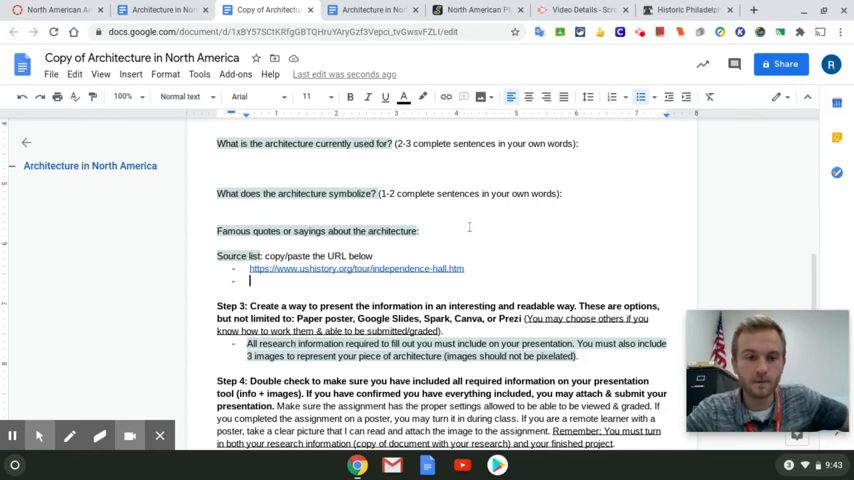
pyautogui.scroll(3)
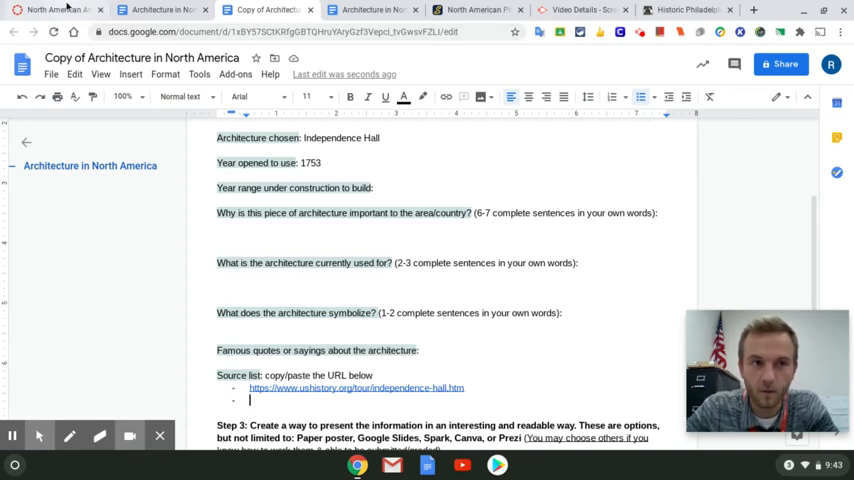
pyautogui.click(56, 10)
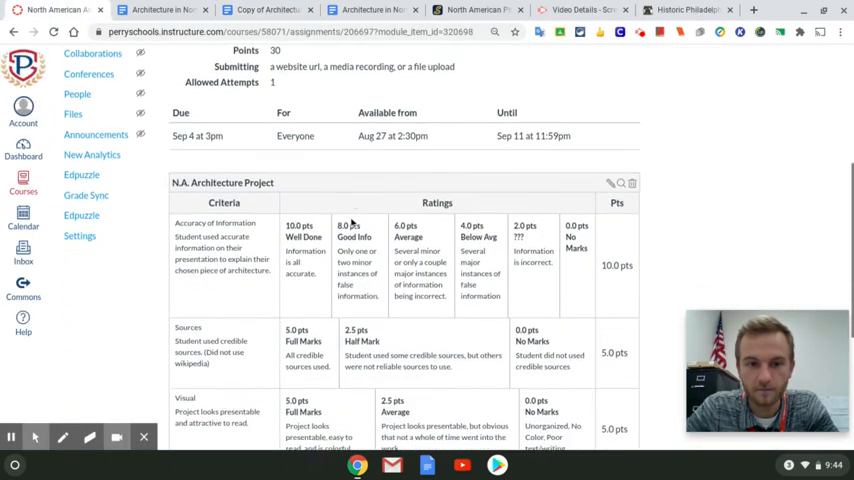
pyautogui.scroll(-3)
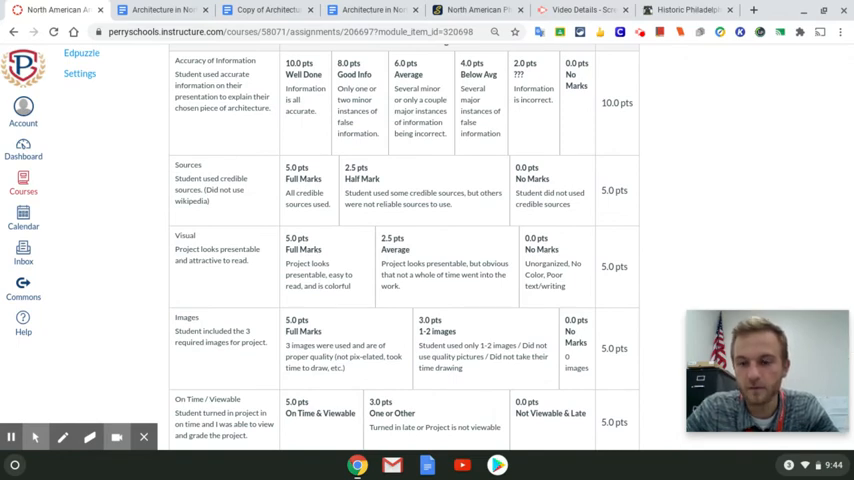
pyautogui.scroll(-3)
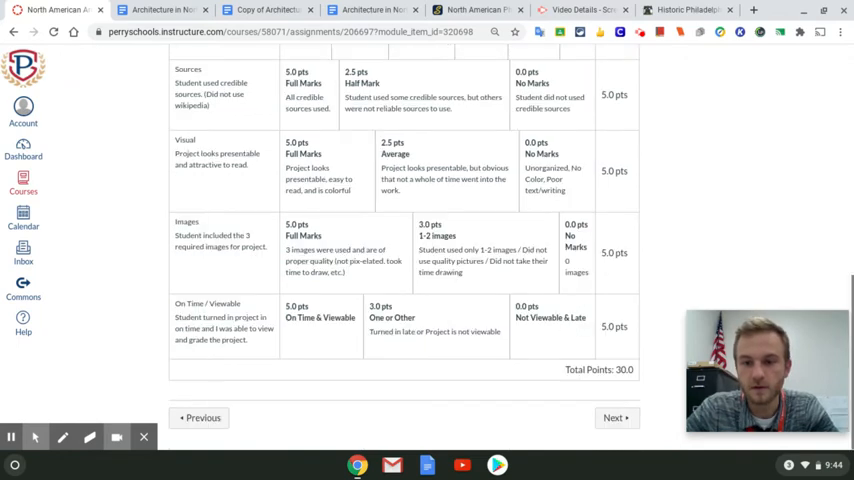
pyautogui.scroll(3)
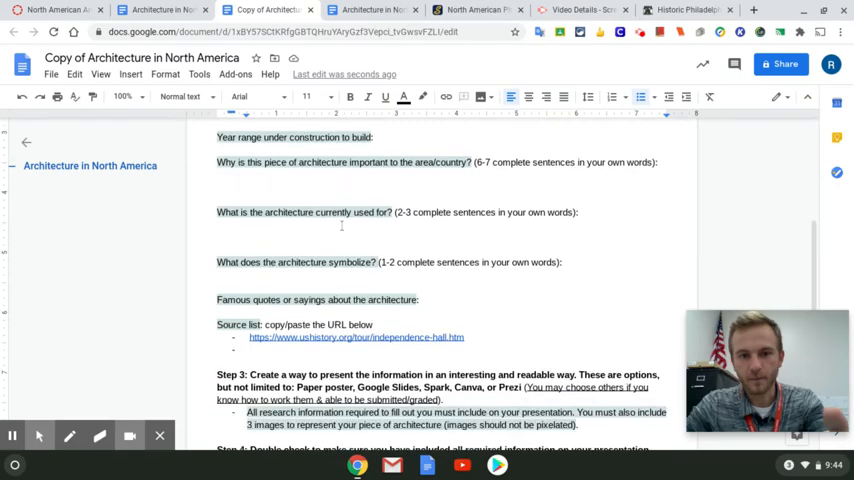
pyautogui.scroll(-3)
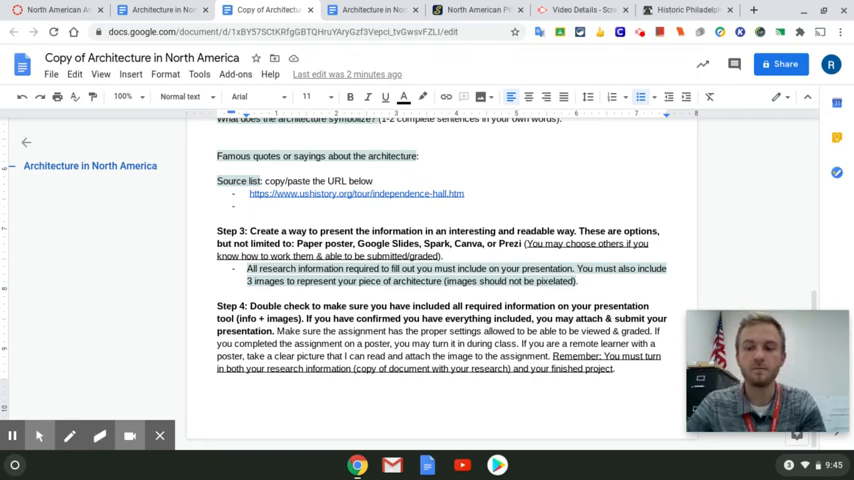
pyautogui.scroll(3)
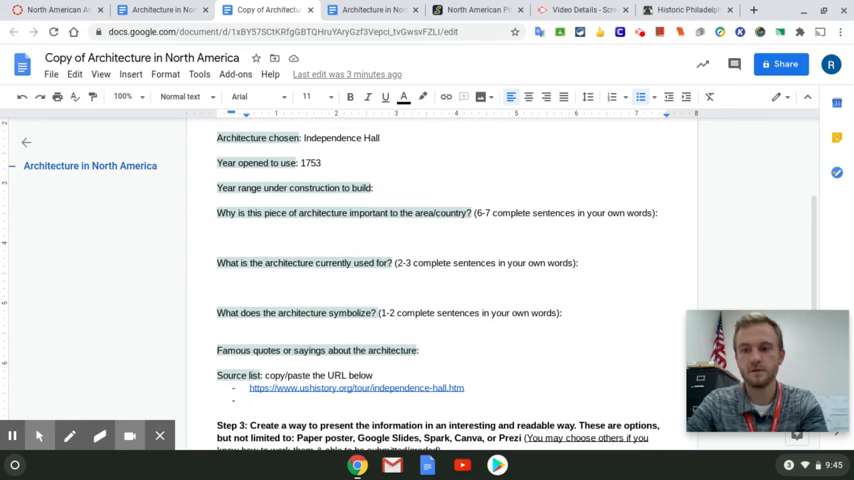
pyautogui.scroll(3)
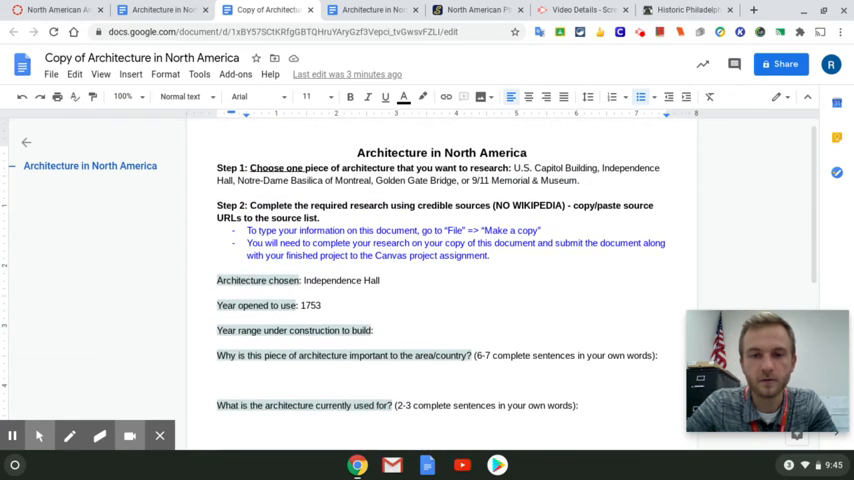
pyautogui.scroll(-3)
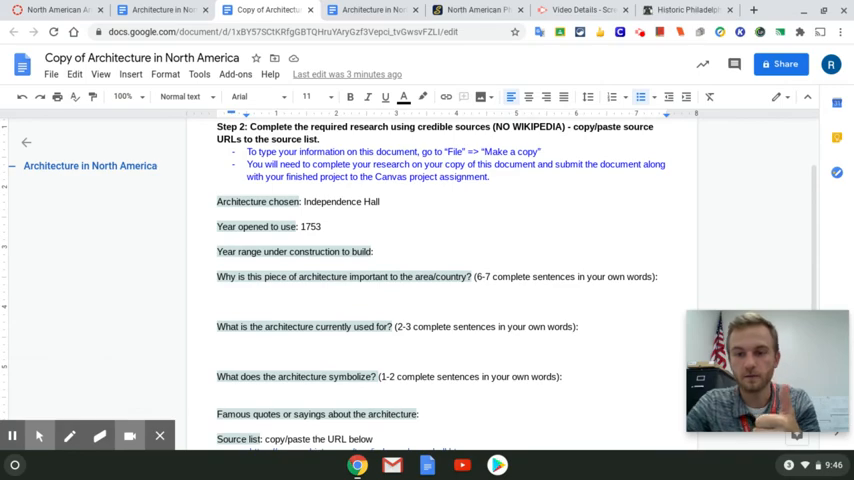
# Start the Canvas assignment's File Upload submission and add a second file slot
pyautogui.click(56, 10)
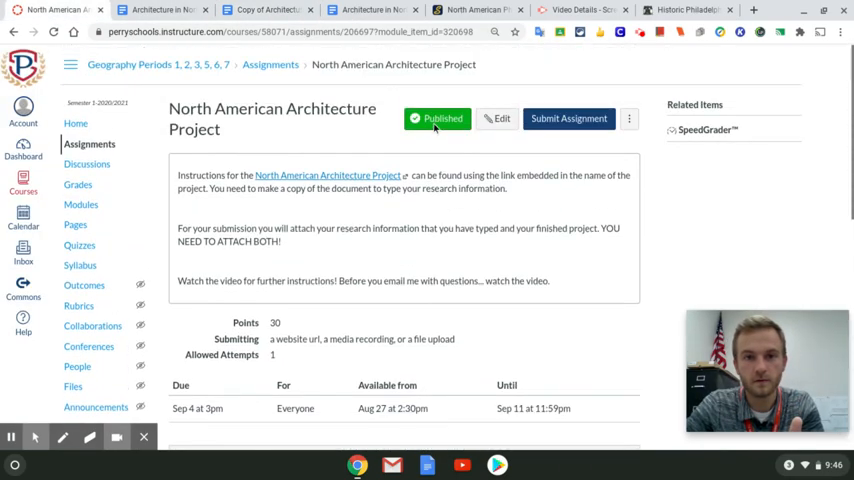
pyautogui.click(436, 118)
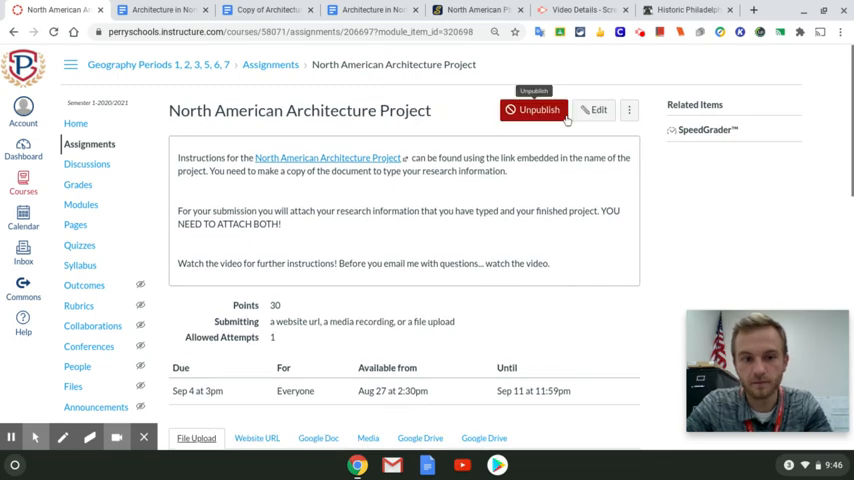
pyautogui.scroll(-3)
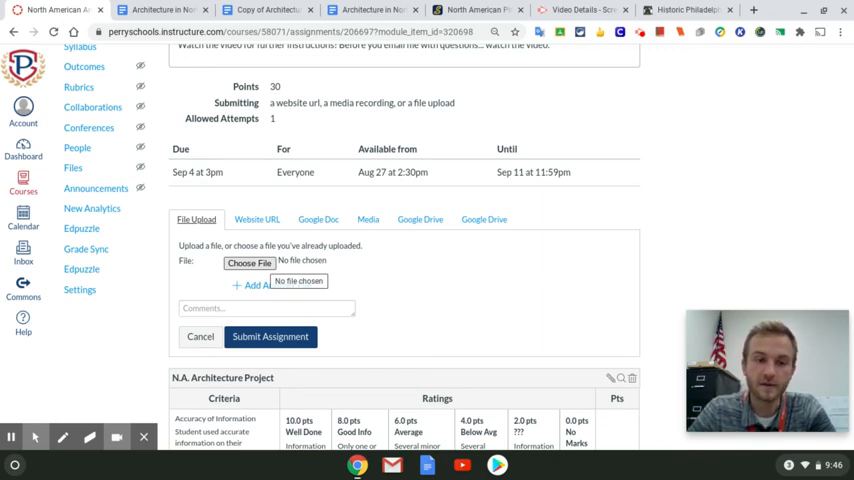
pyautogui.click(252, 284)
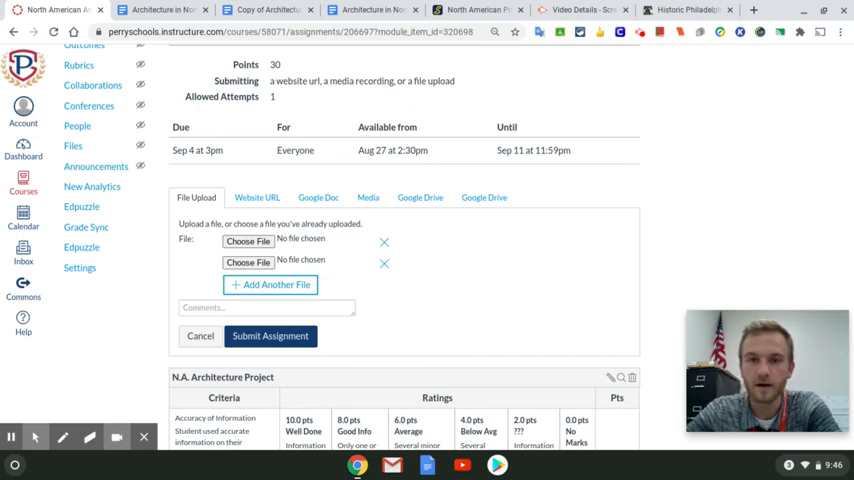
pyautogui.moveTo(692, 272)
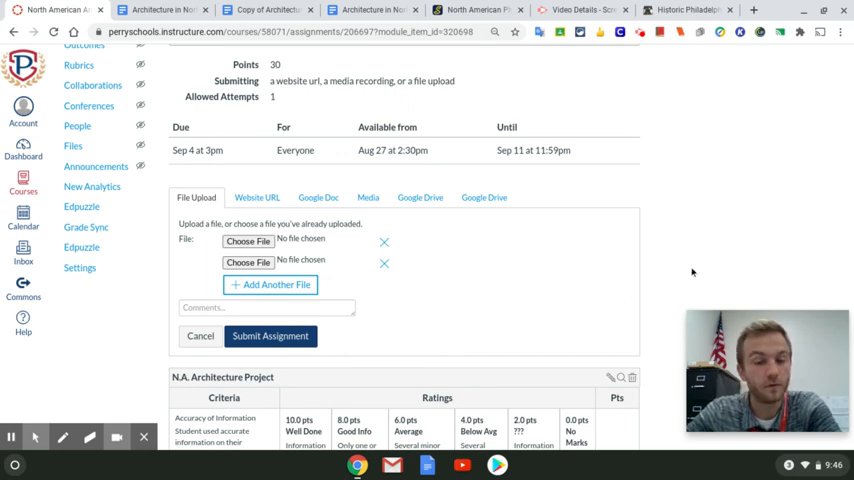